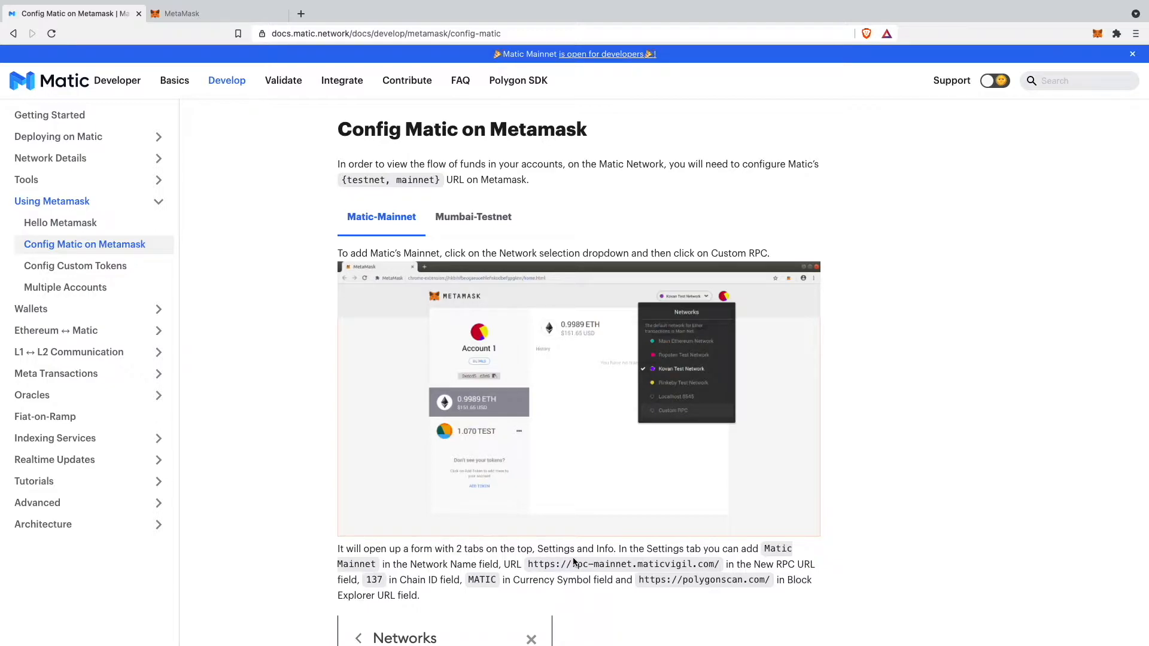
Bring up the MetaMask wallet showing Account 1 with 0 ETH on Ethereum Main Net.
left_click(1098, 33)
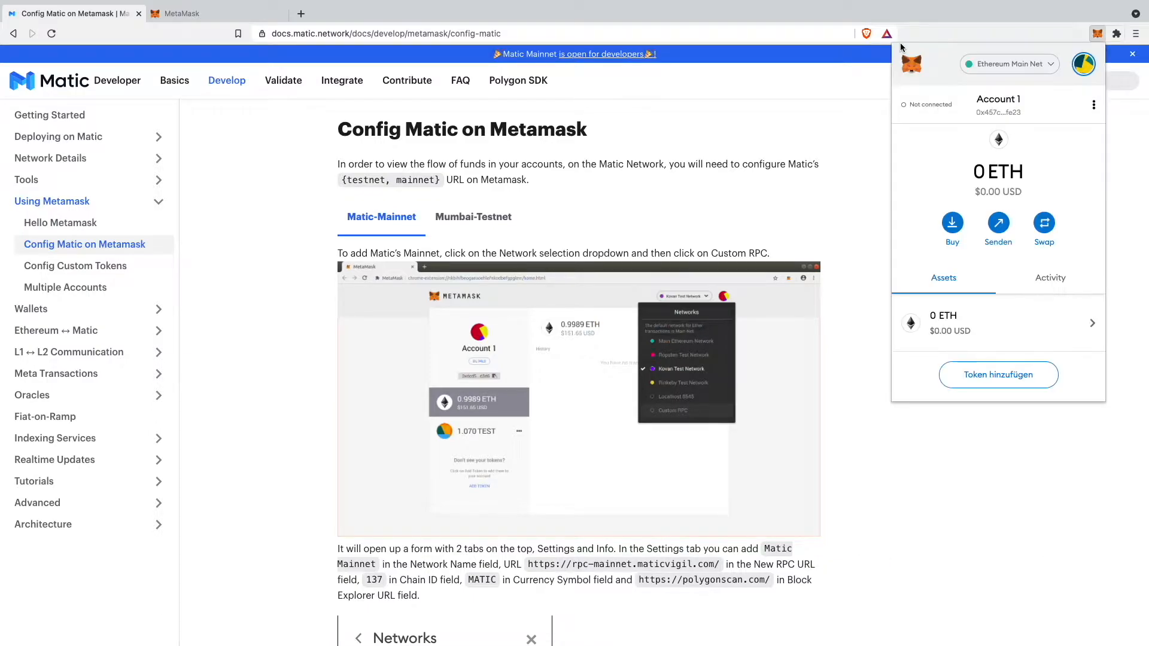
mouse_move(825, 115)
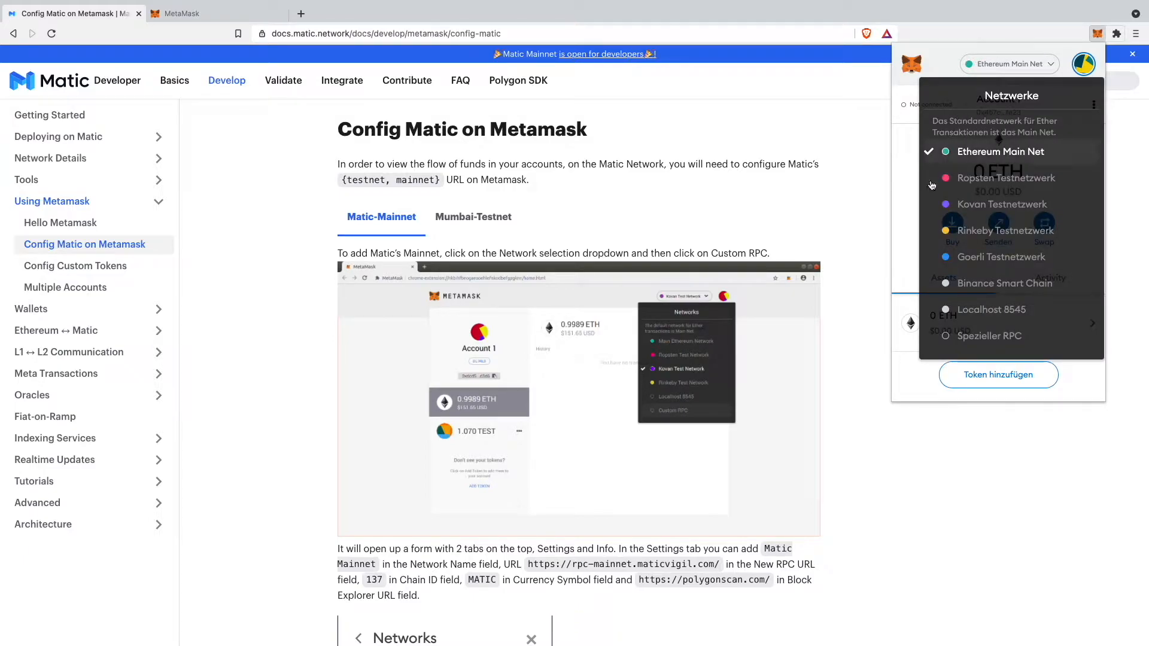
mouse_move(1015, 232)
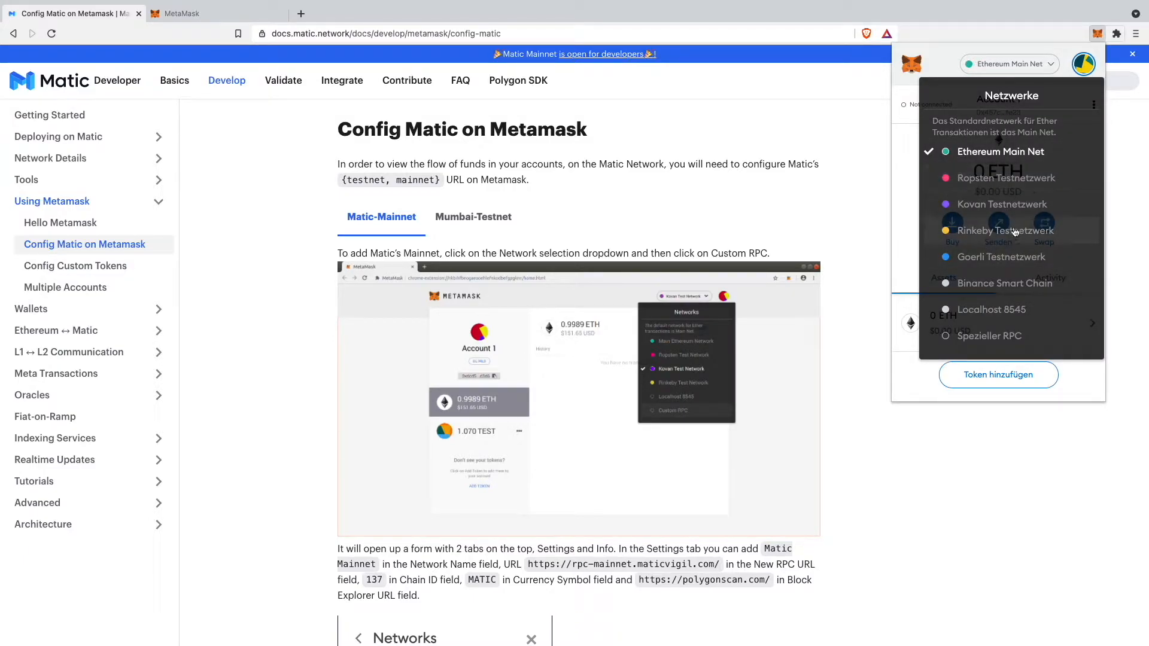
mouse_move(1012, 184)
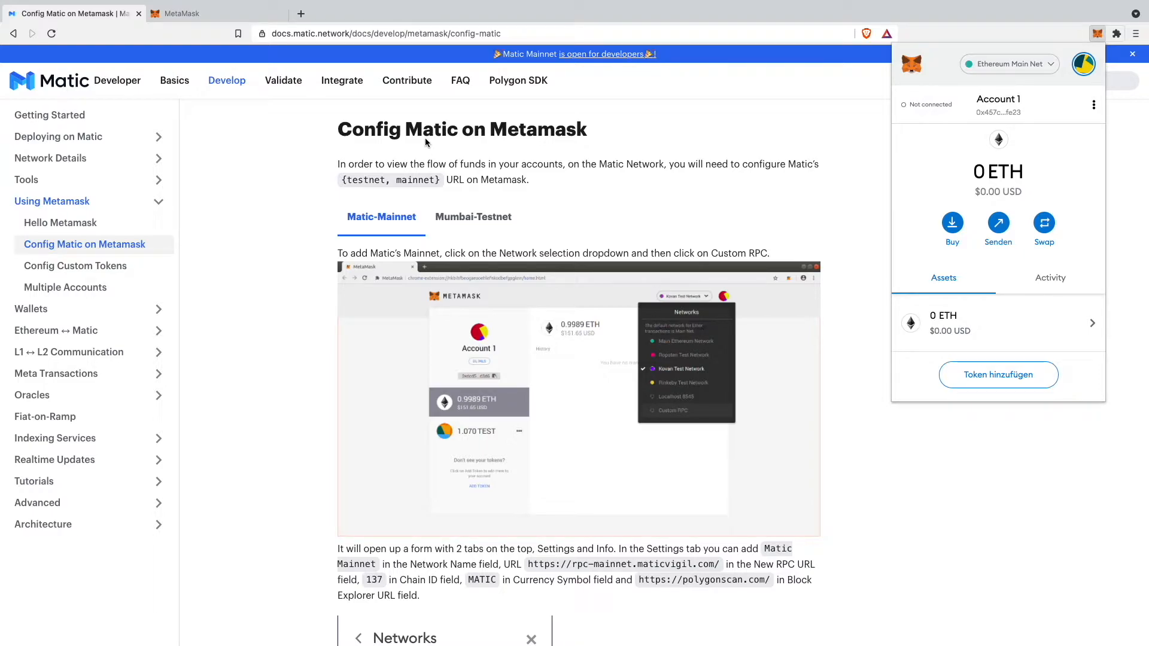
mouse_move(496, 175)
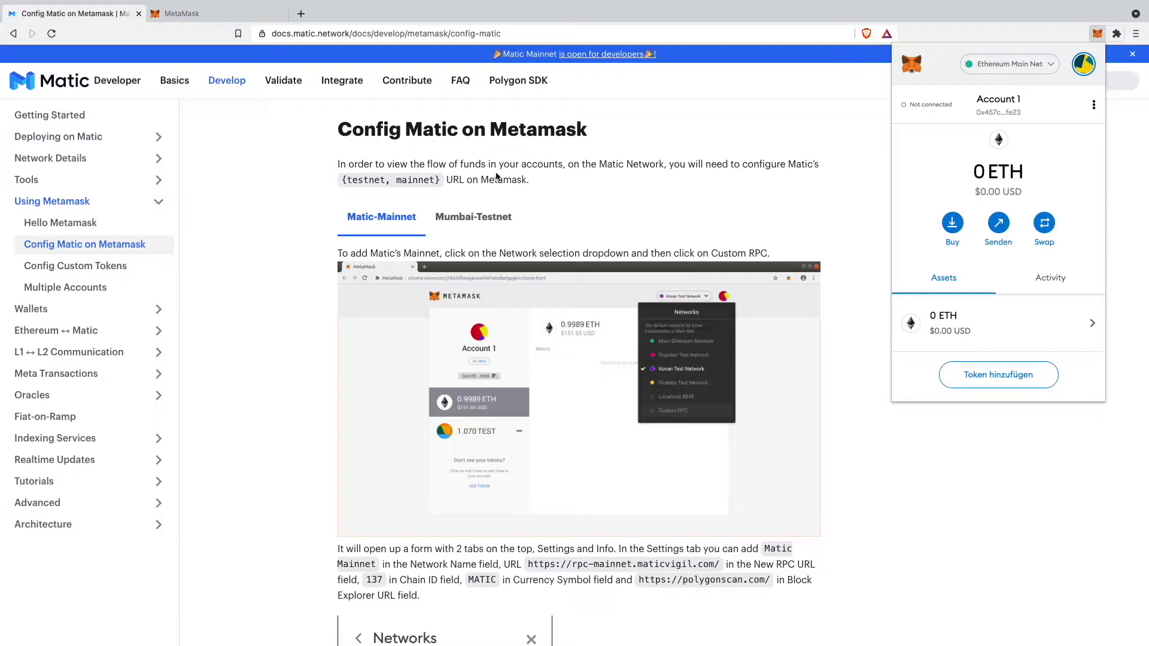
mouse_move(289, 131)
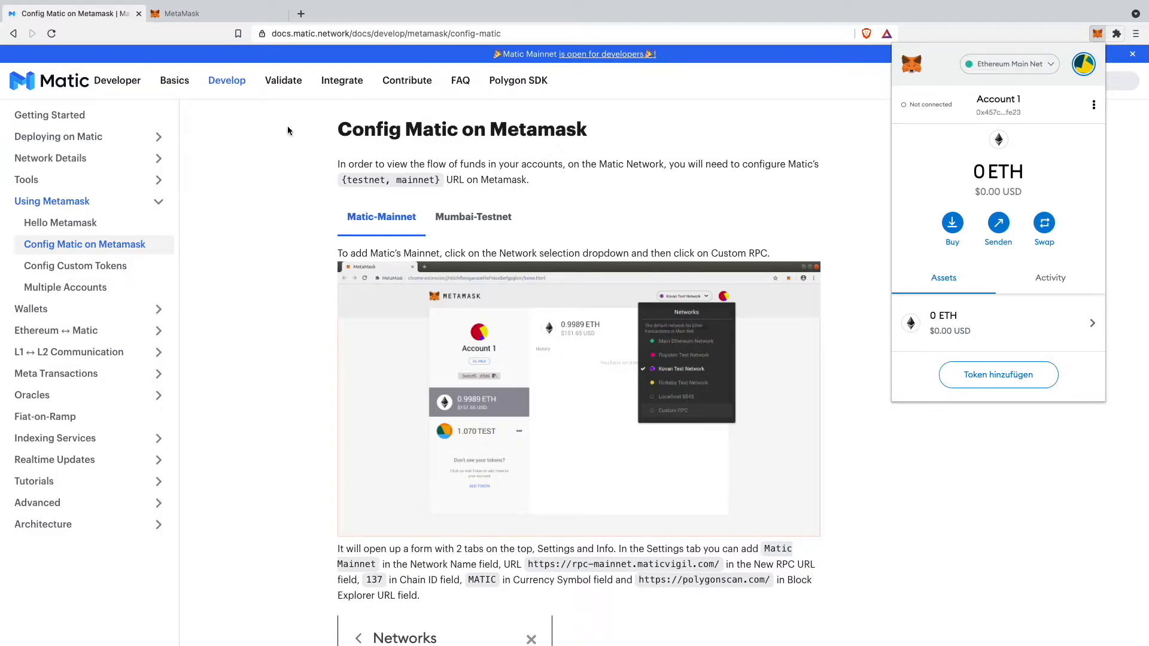
mouse_move(237, 190)
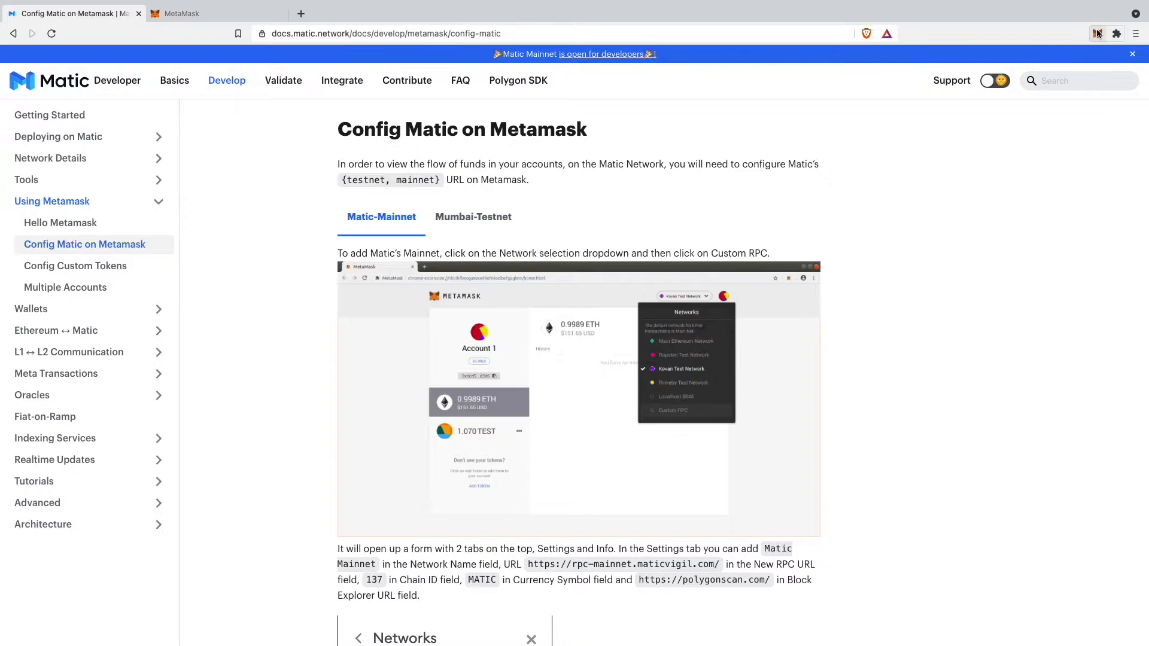
Start a new custom RPC network from the Ethereum Main Net network list (Spezieller RPC).
left_click(1098, 33)
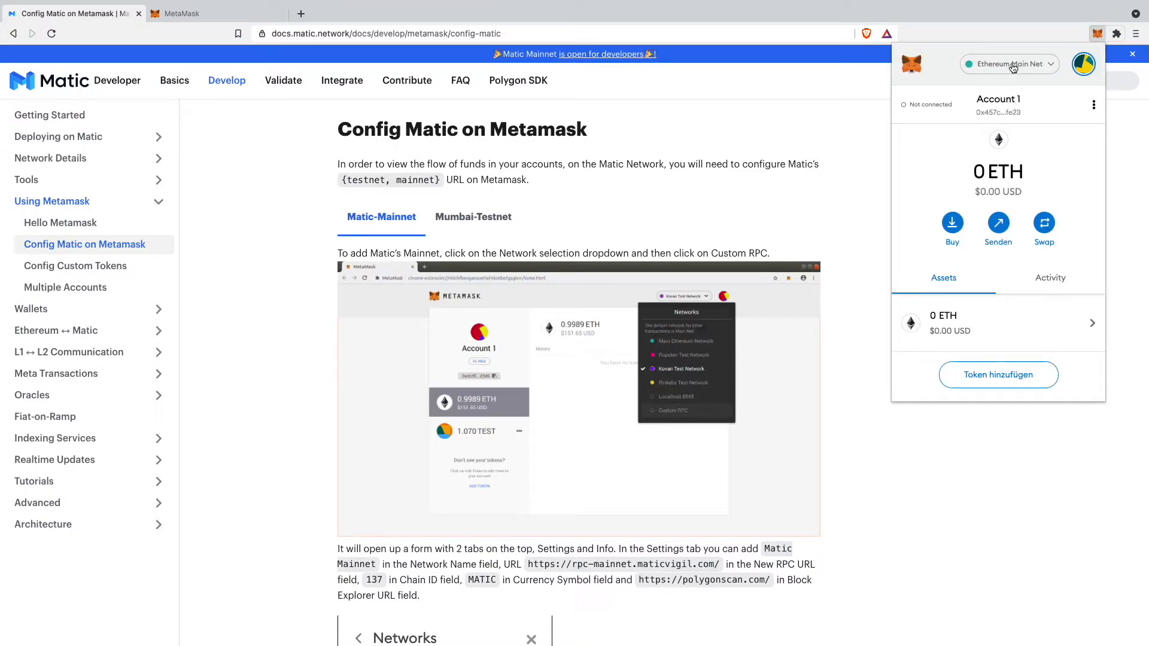
left_click(1008, 64)
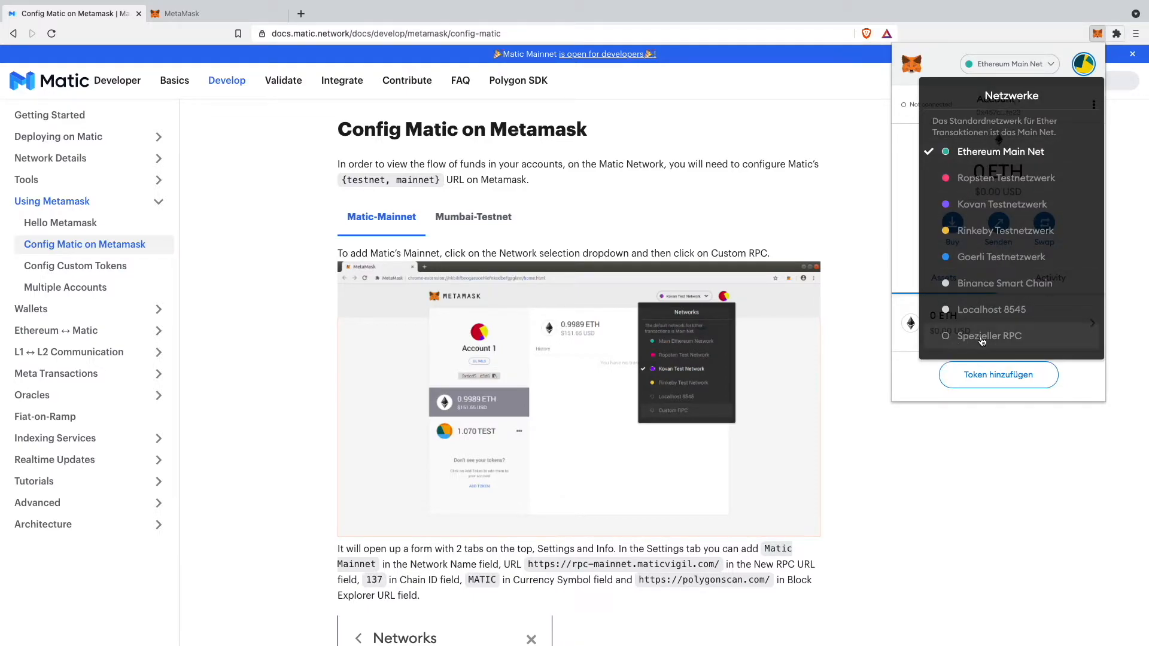
left_click(989, 335)
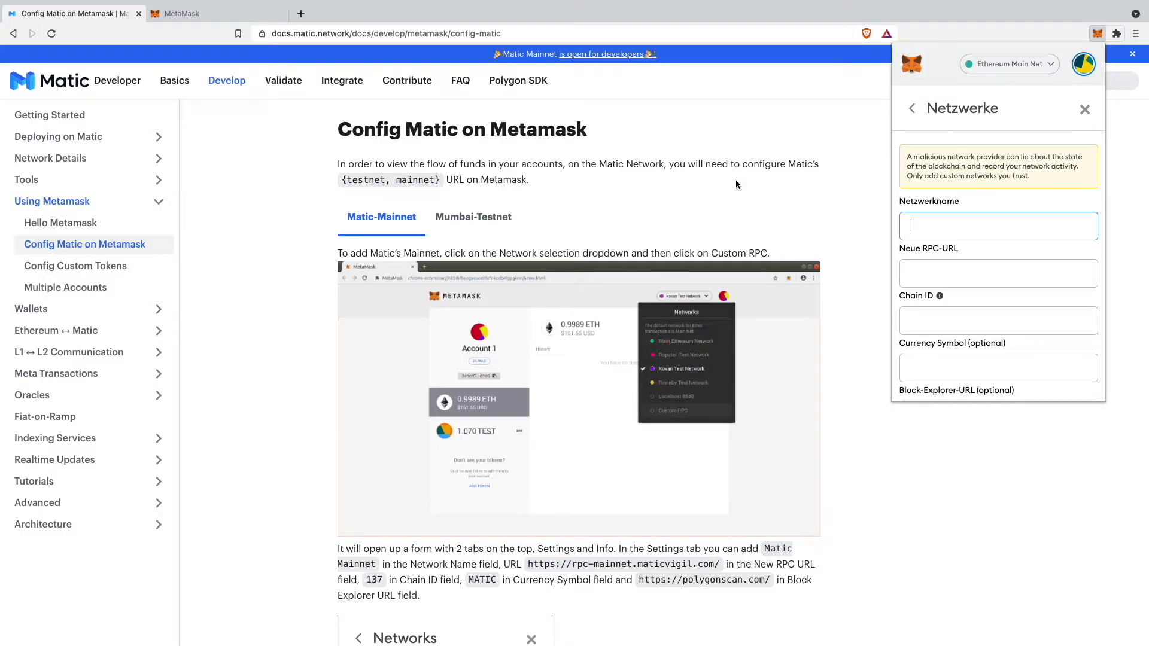
scroll("down", 3)
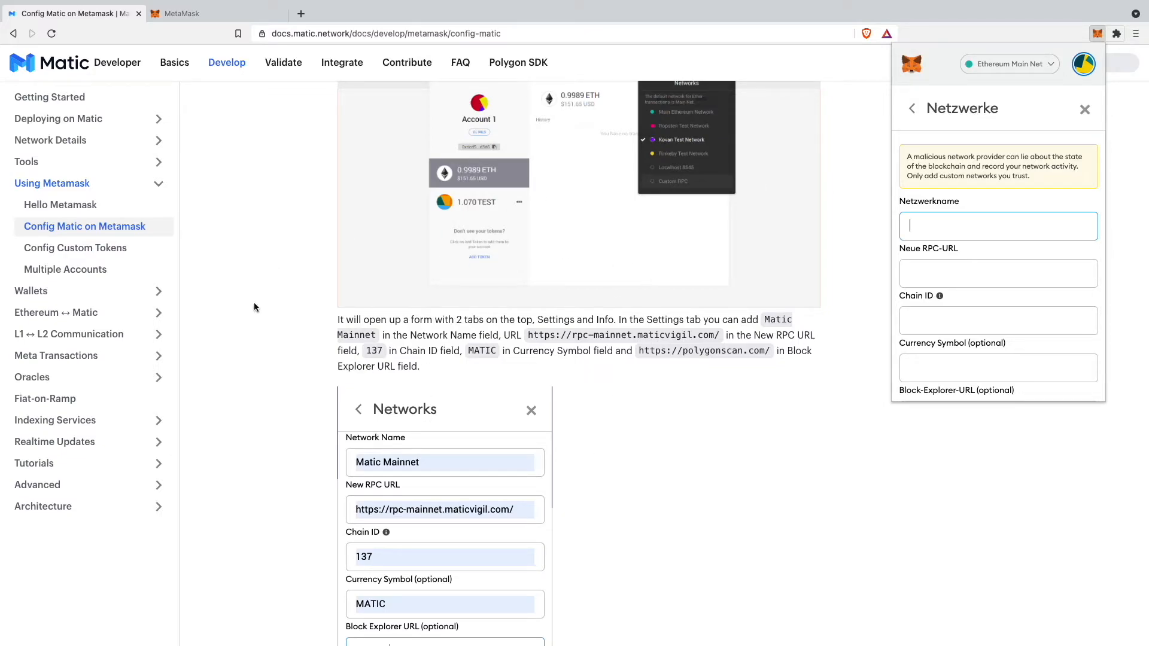
mouse_move(773, 328)
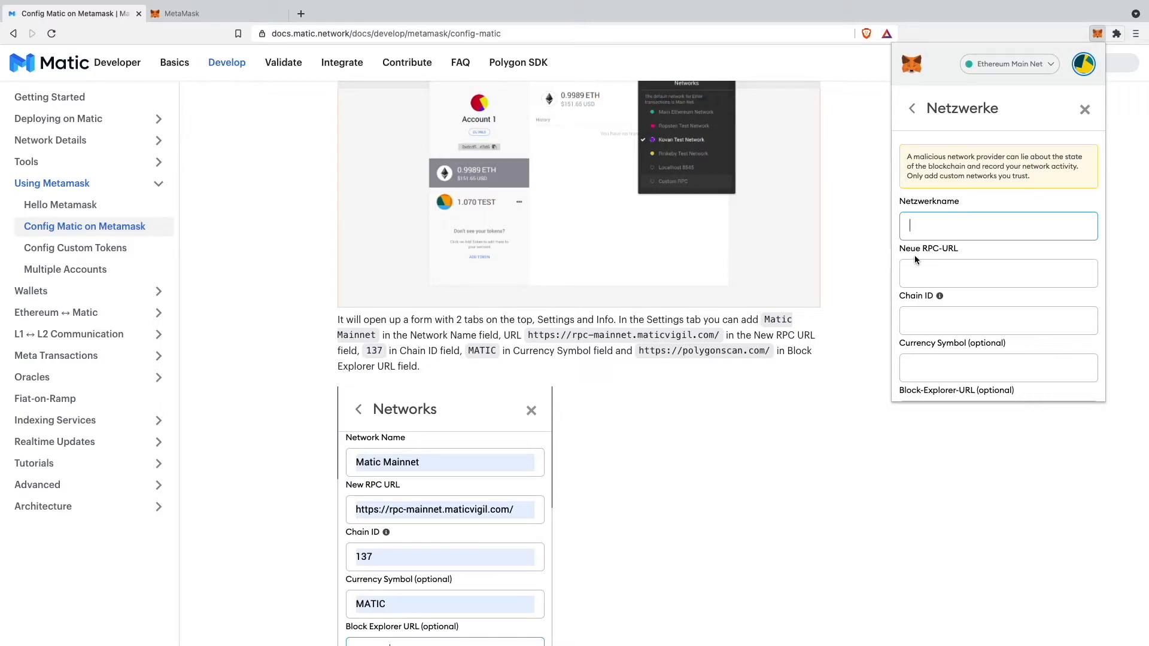
mouse_move(504, 352)
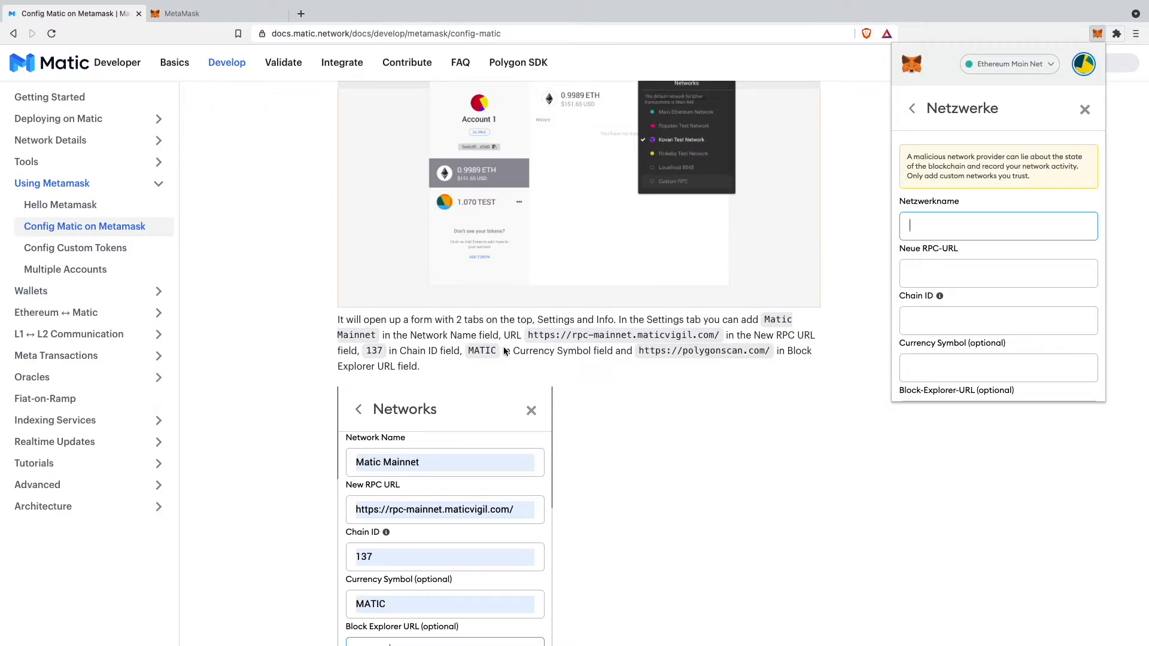
mouse_move(362, 490)
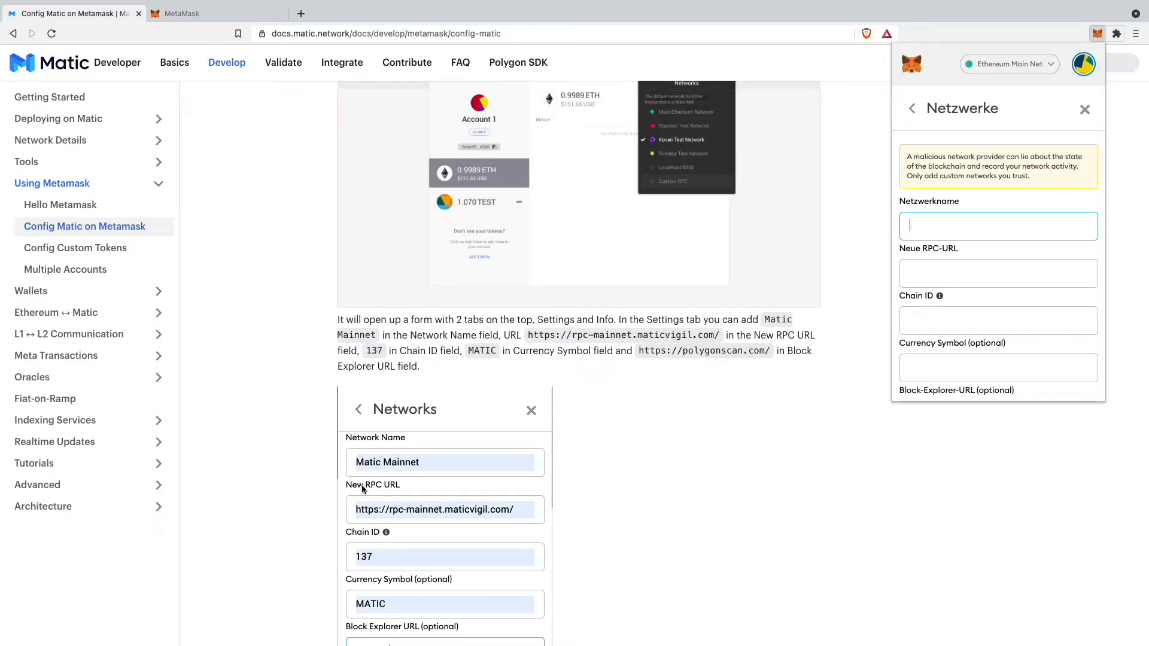
mouse_move(537, 380)
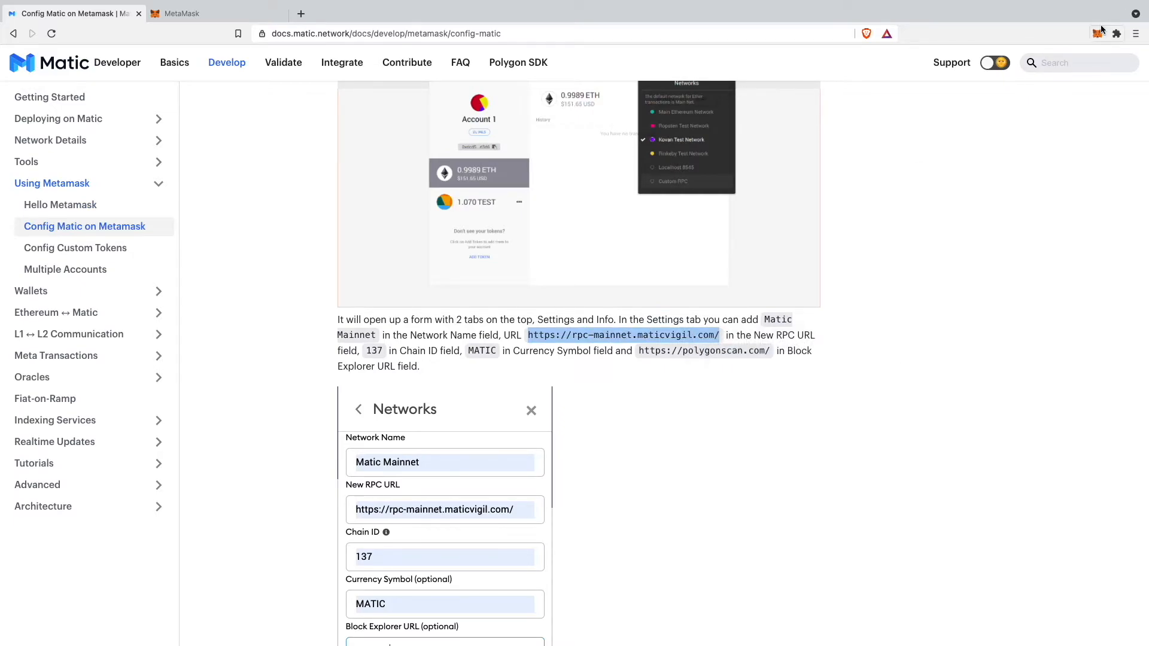
Enter network name Matic Mainnet, the maticvigil RPC URL, chain ID 137 and symbol MATIC.
left_click(1097, 33)
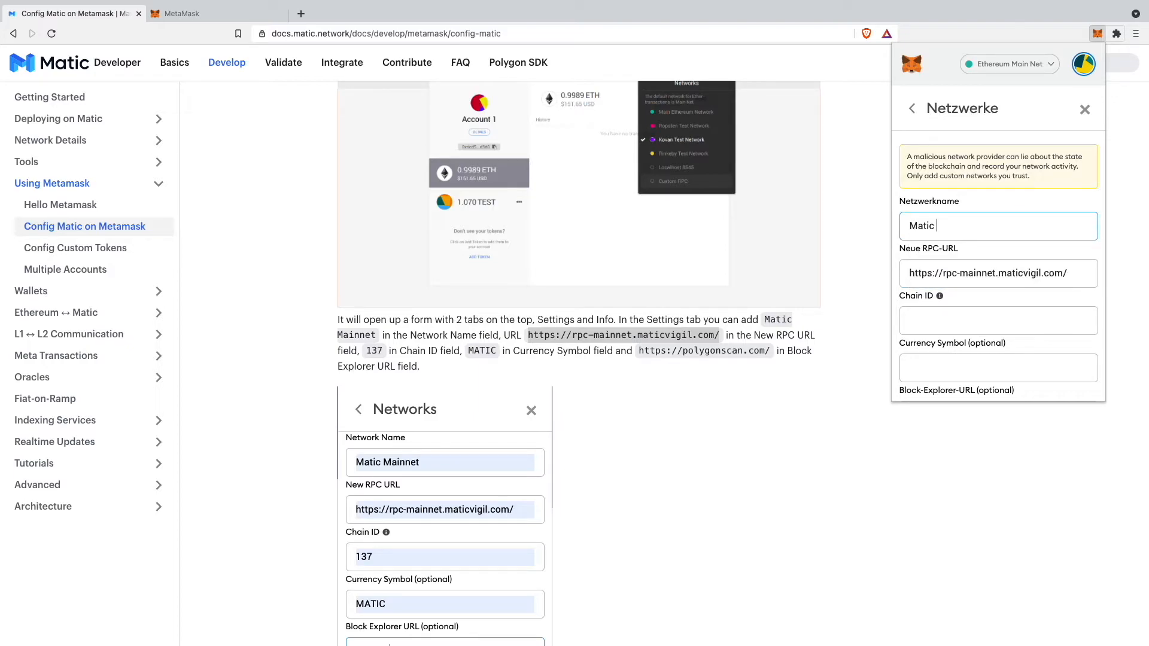
type("M")
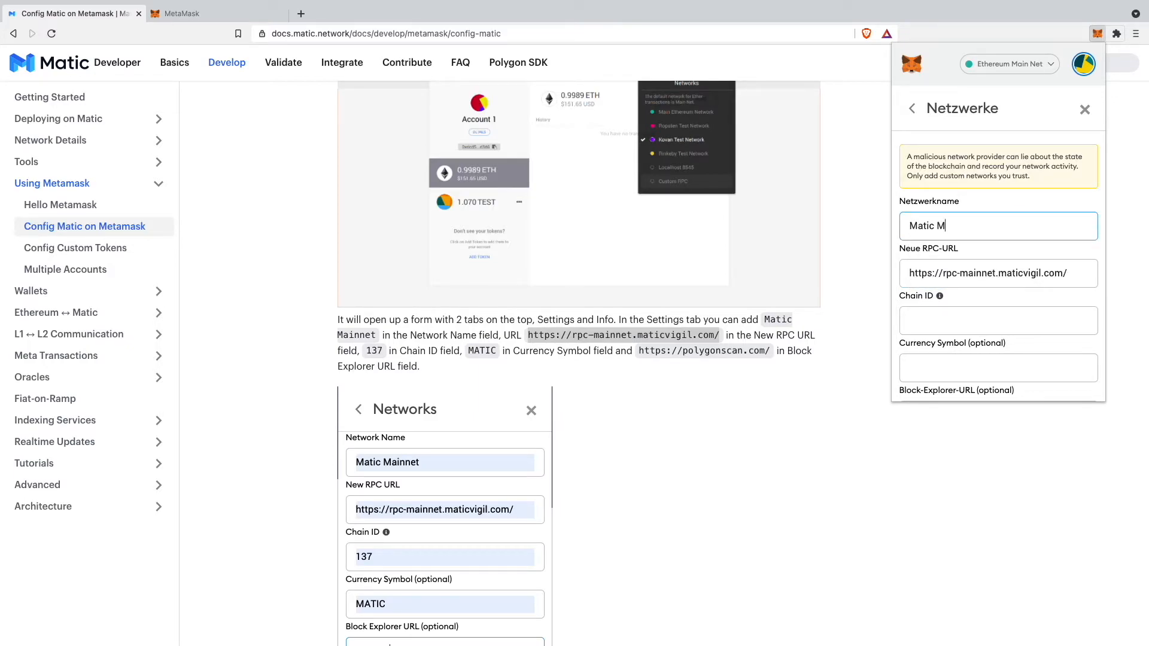
type("ainnet")
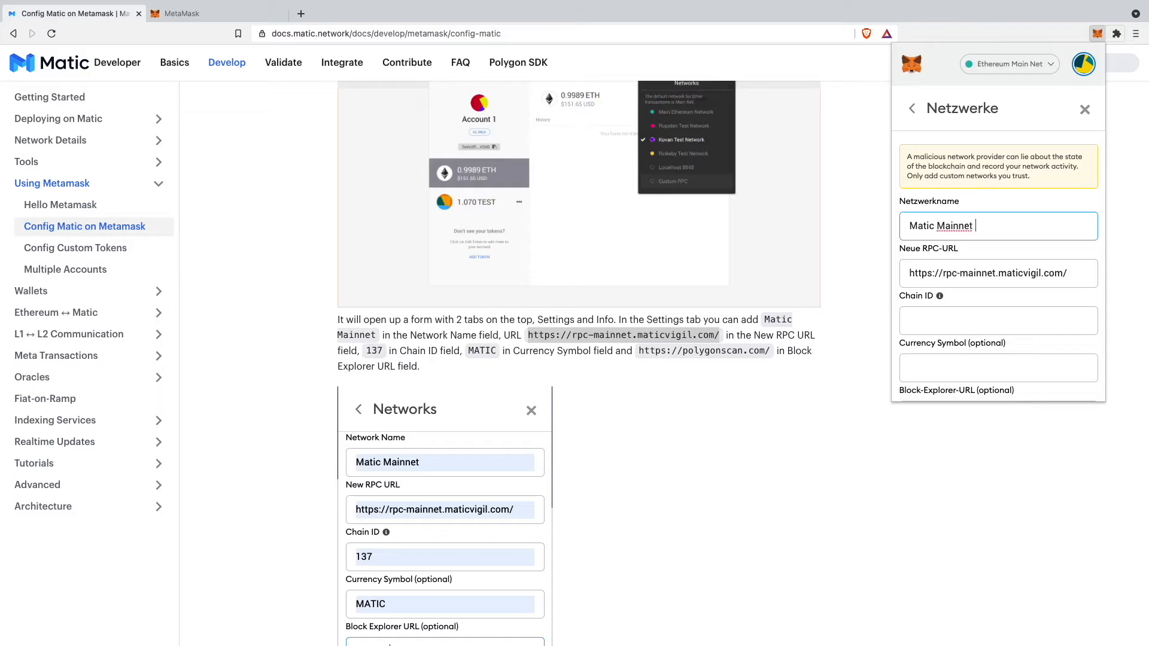
scroll("down", 3)
type("1")
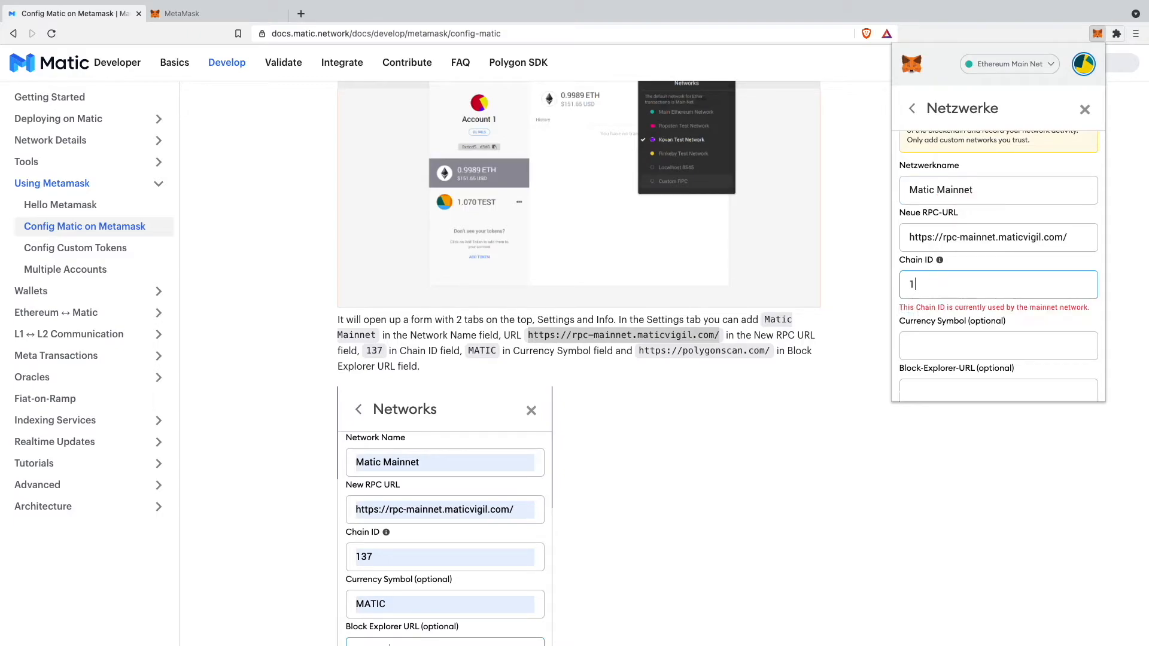
type("37")
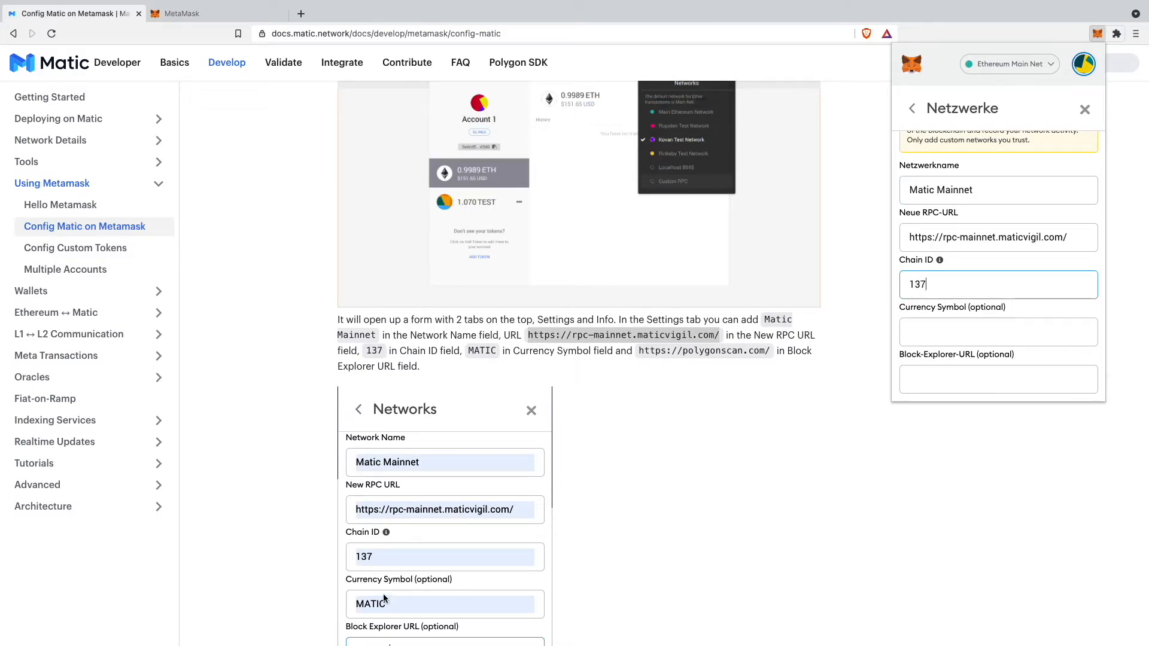
left_click(998, 332)
type("MATIC")
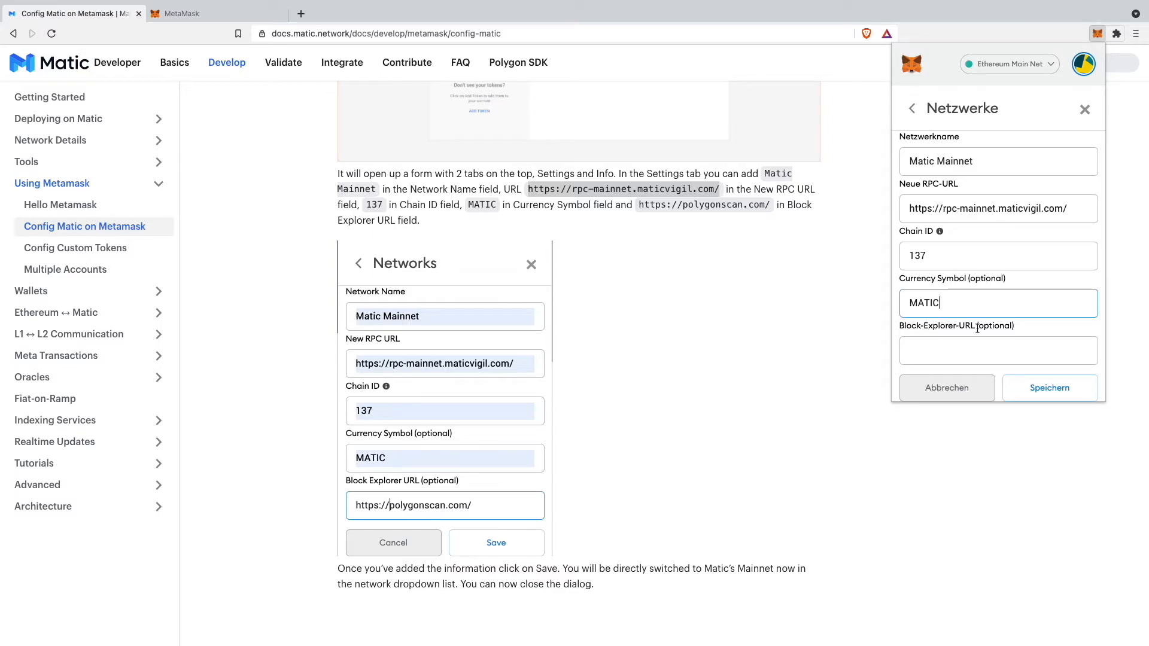
mouse_move(681, 224)
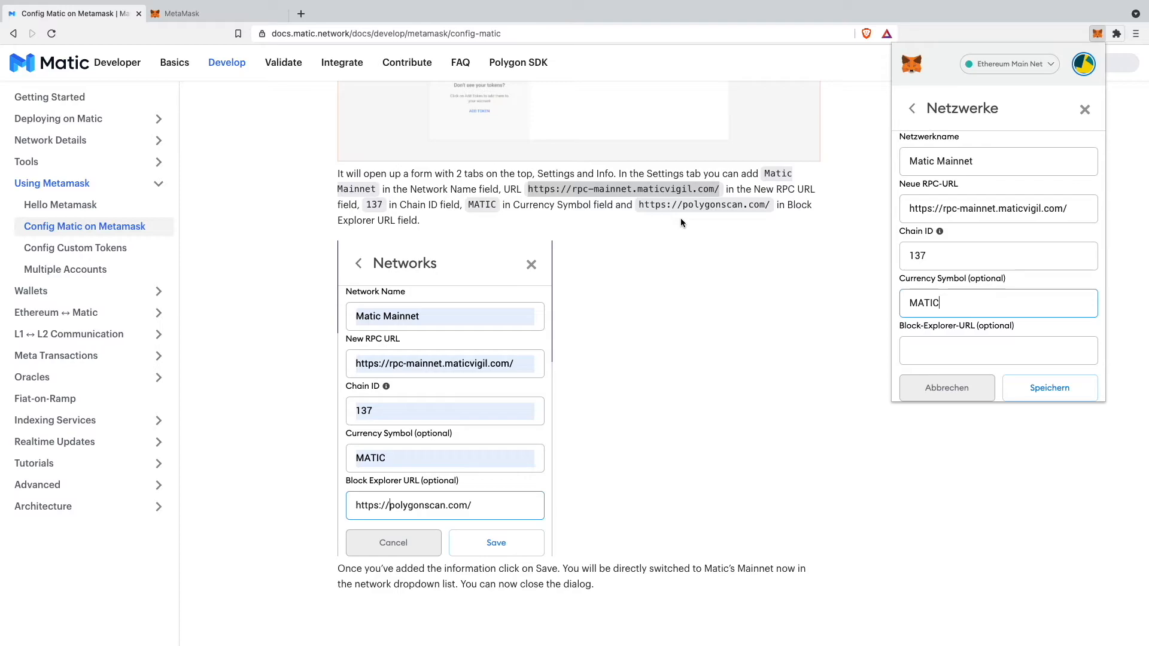
mouse_move(848, 352)
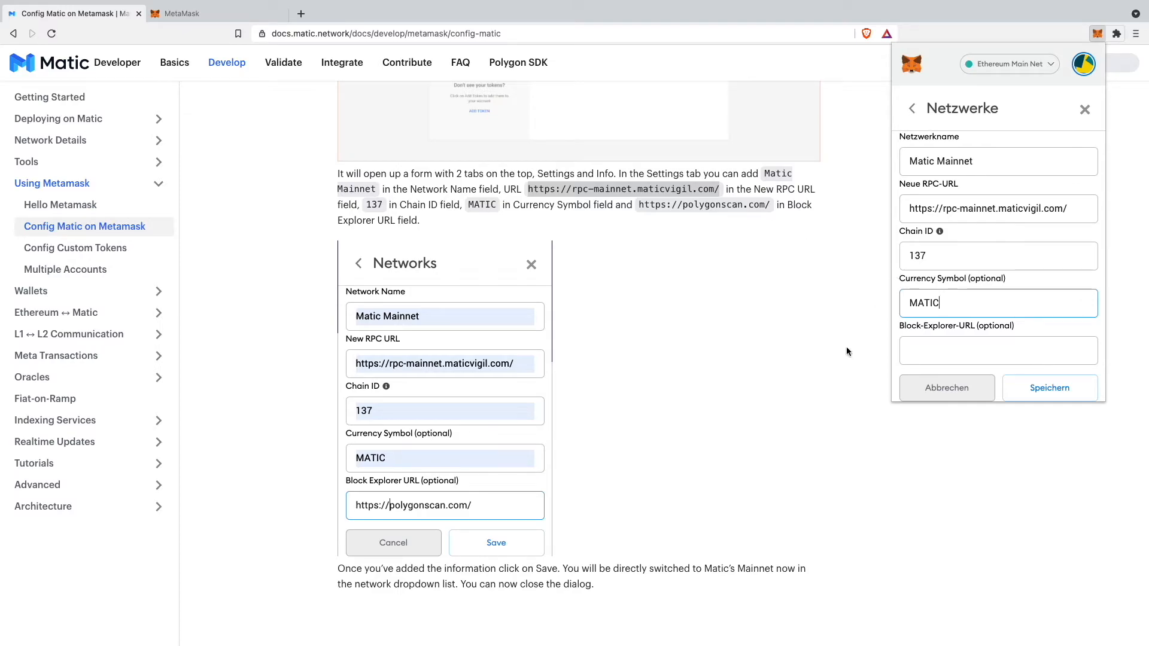
type("https://poly")
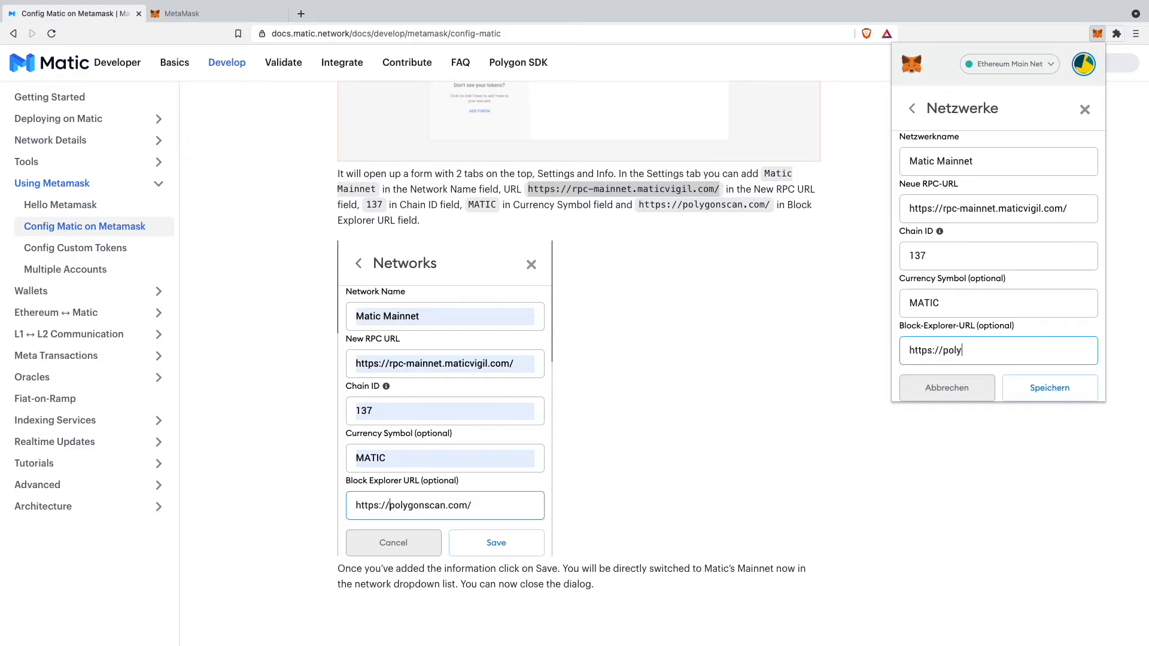
type("gonscan.com/")
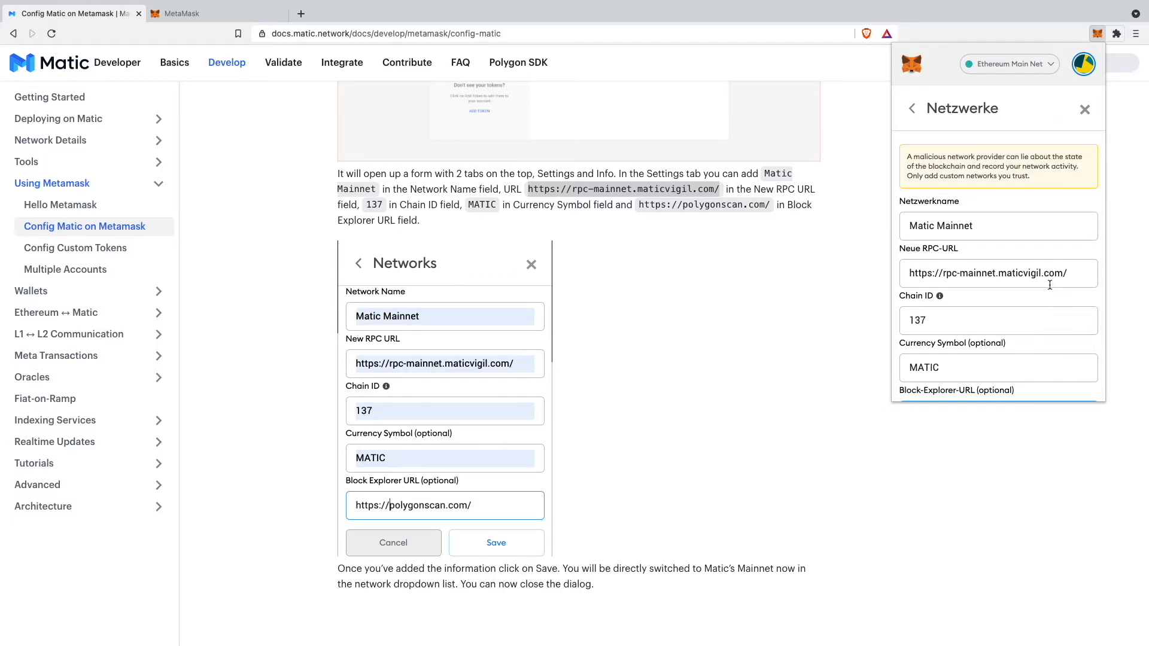
scroll("down", 3)
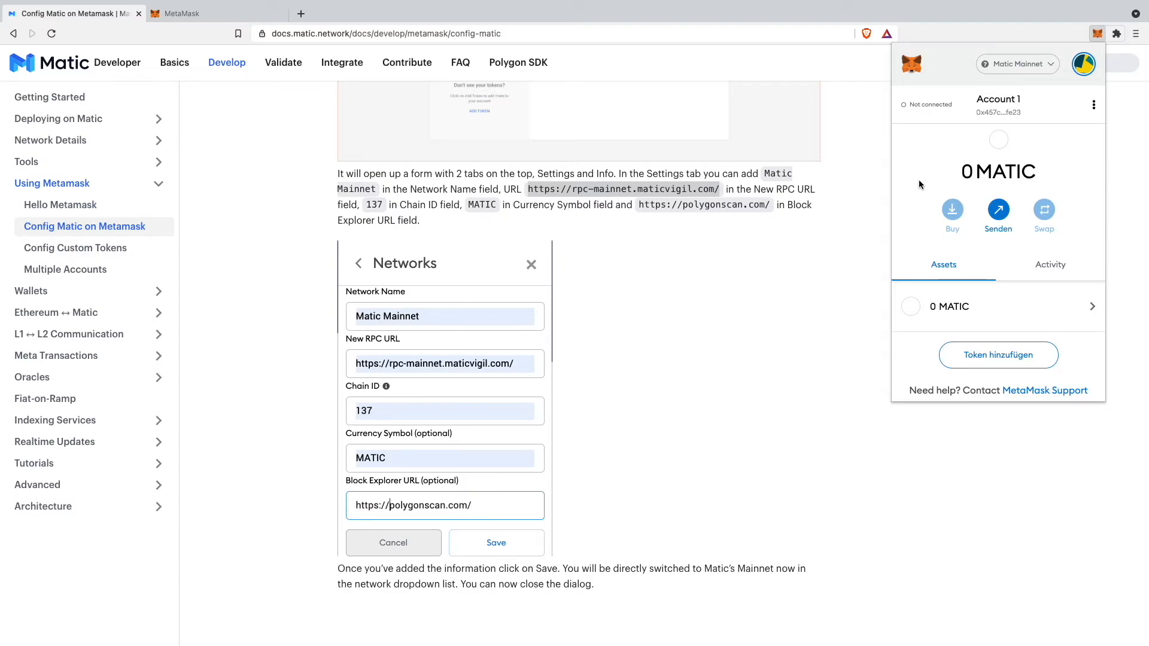
mouse_move(1007, 143)
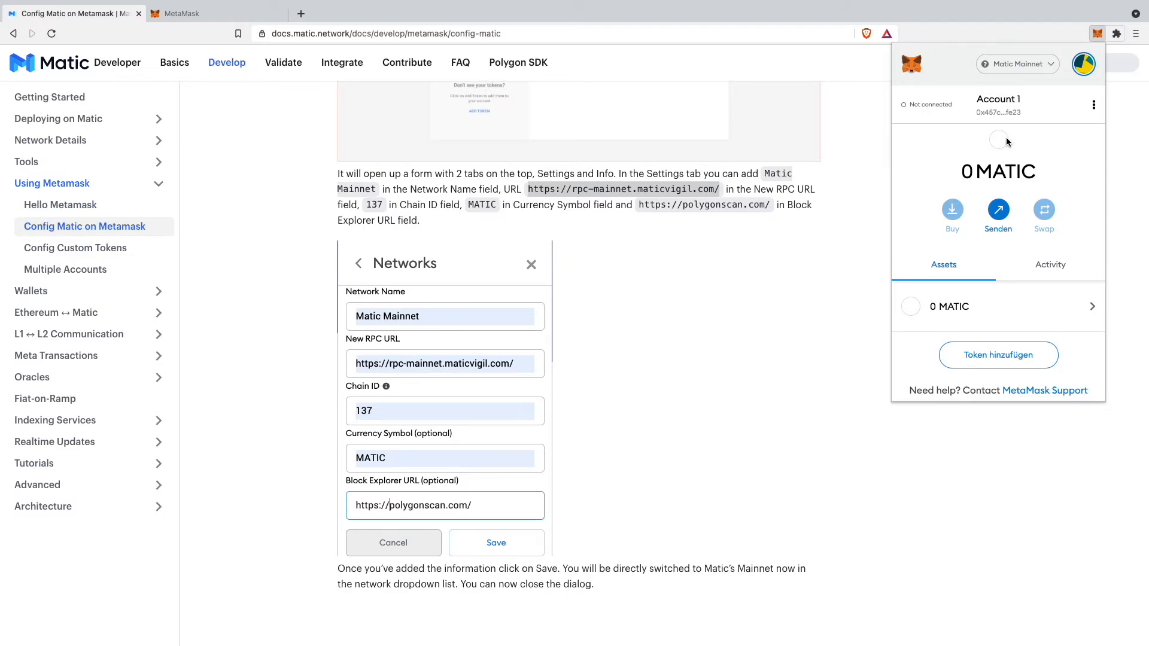
mouse_move(550, 183)
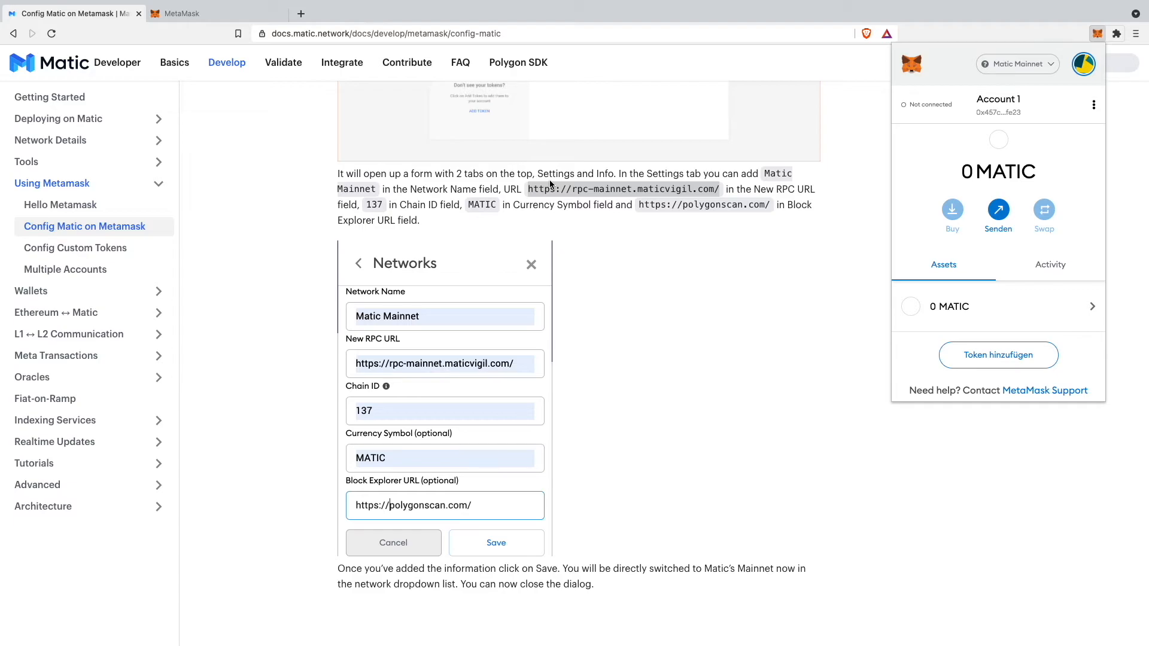
mouse_move(934, 85)
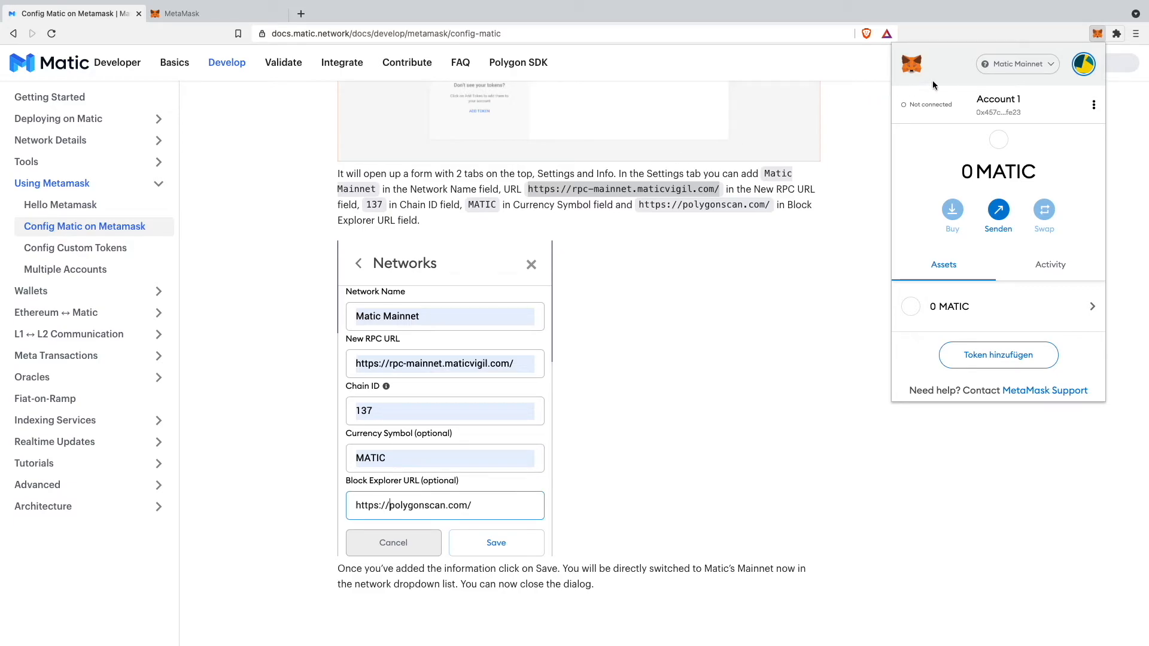
mouse_move(987, 76)
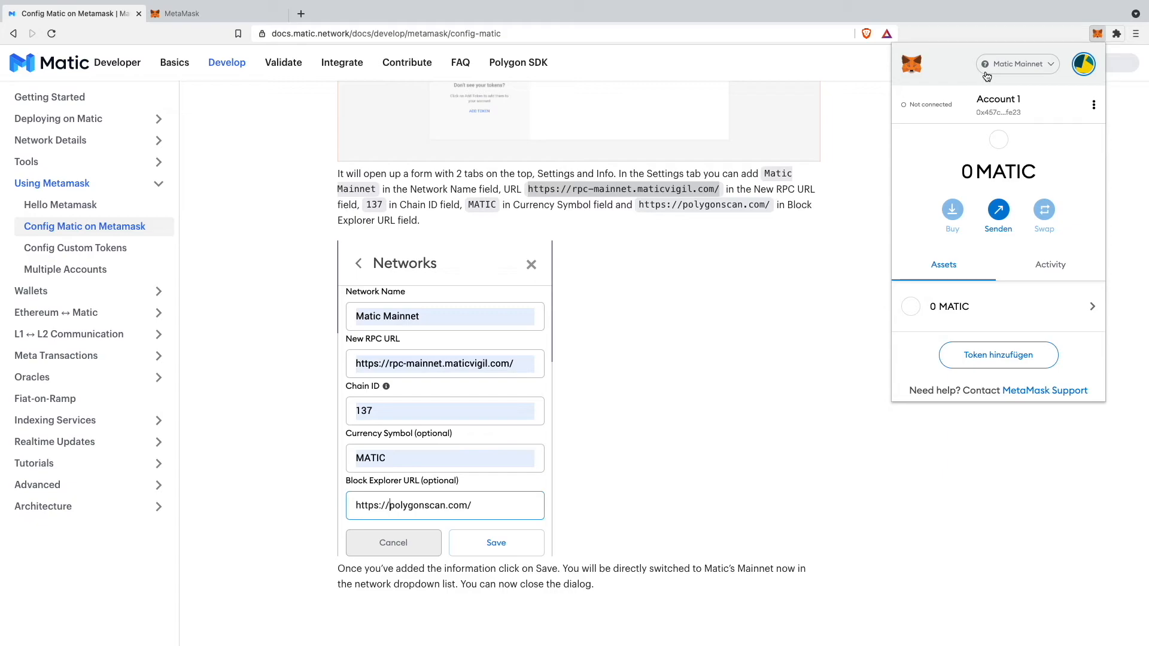